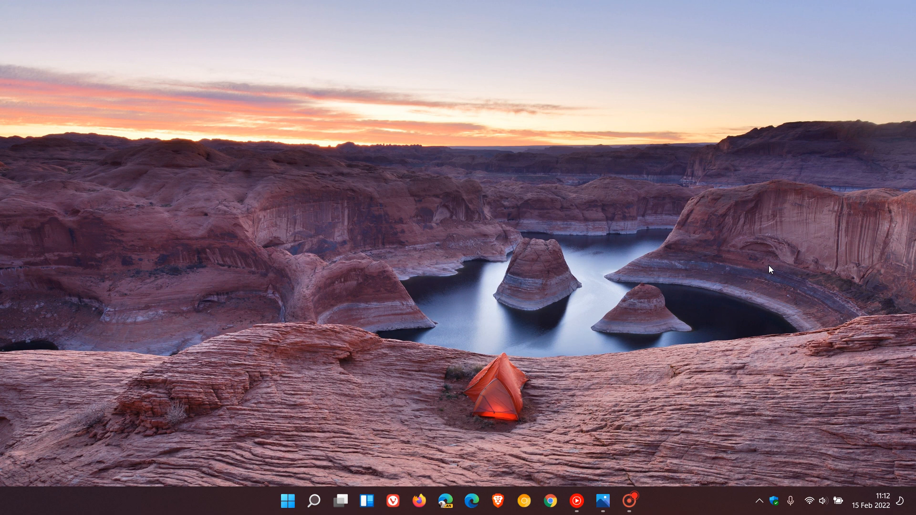
{"action": "mouse_move", "coordinate": [645, 210]}
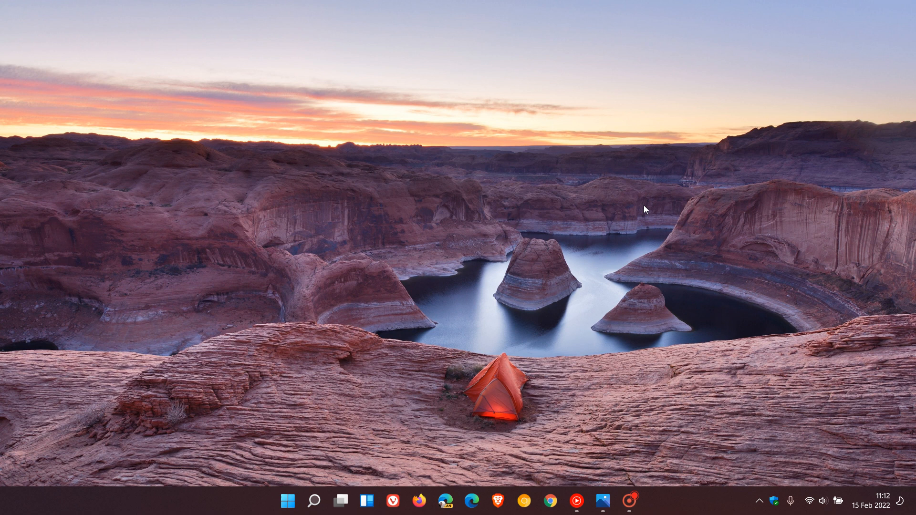
- Launch Control Panel from the Start menu's pinned apps, showing All Control Panel Items as large icons
{"action": "left_click", "coordinate": [288, 500]}
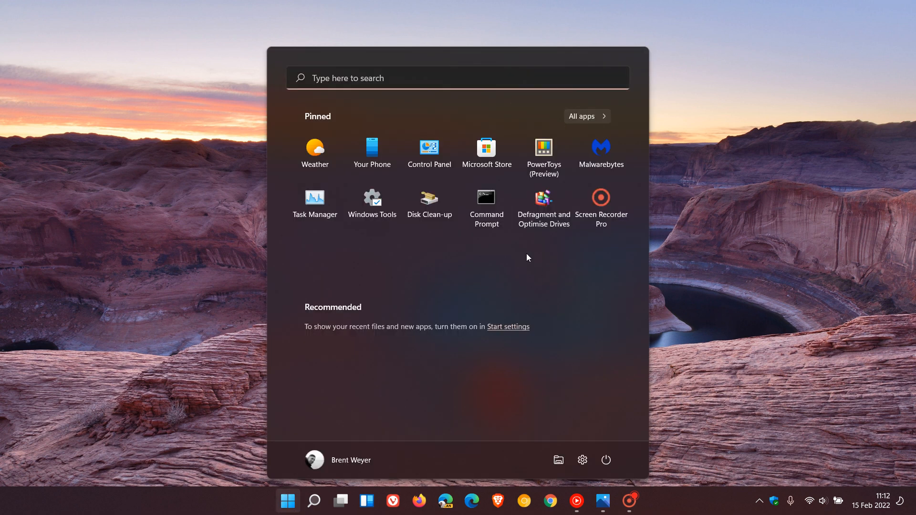
{"action": "mouse_move", "coordinate": [470, 262]}
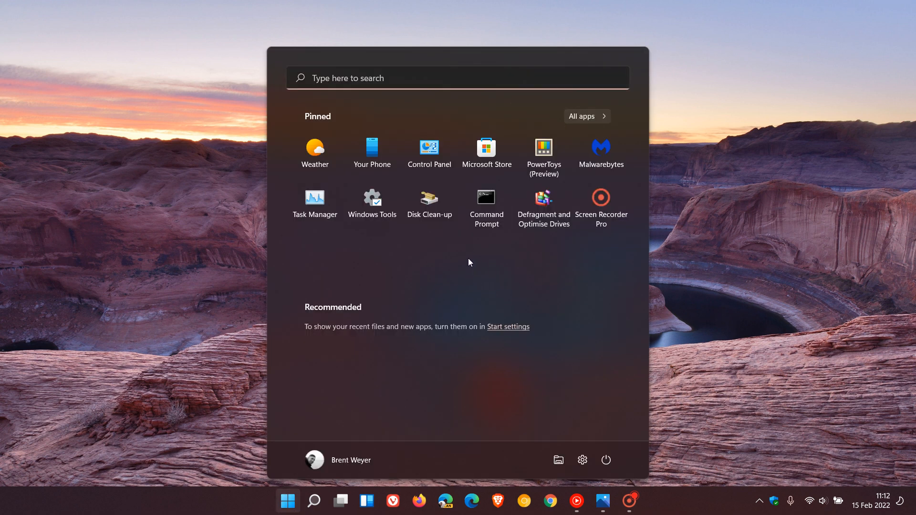
{"action": "mouse_move", "coordinate": [482, 277]}
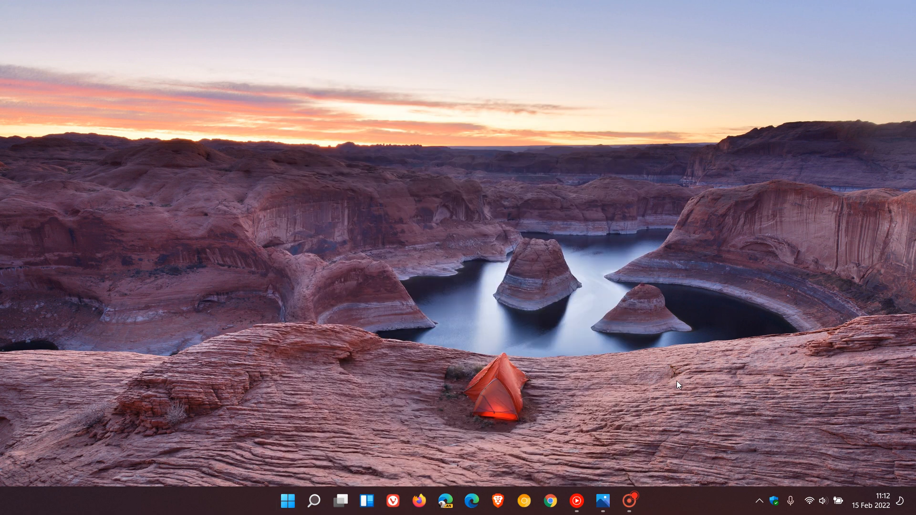
{"action": "mouse_move", "coordinate": [682, 387]}
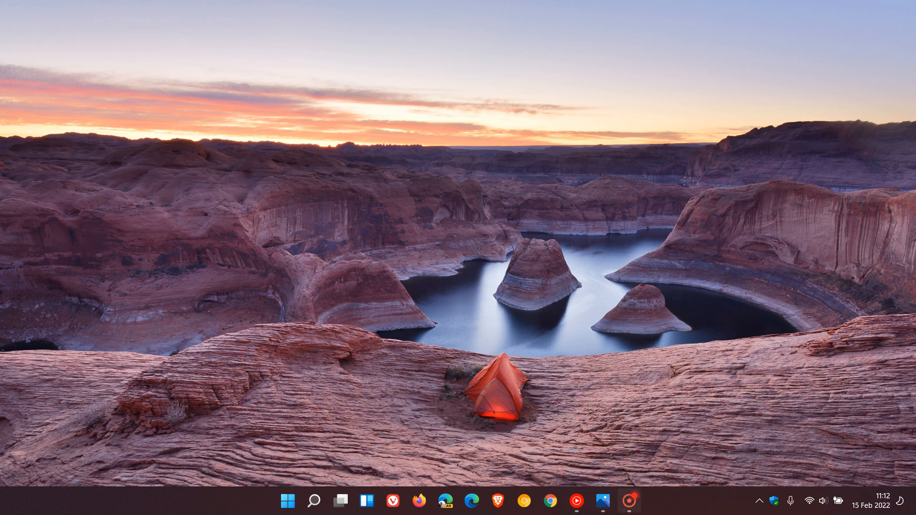
{"action": "mouse_move", "coordinate": [689, 514]}
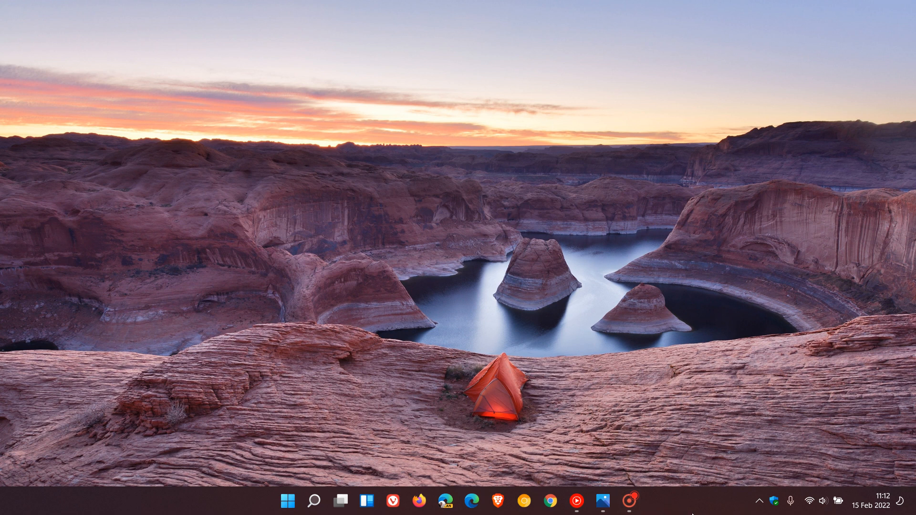
{"action": "mouse_move", "coordinate": [727, 510]}
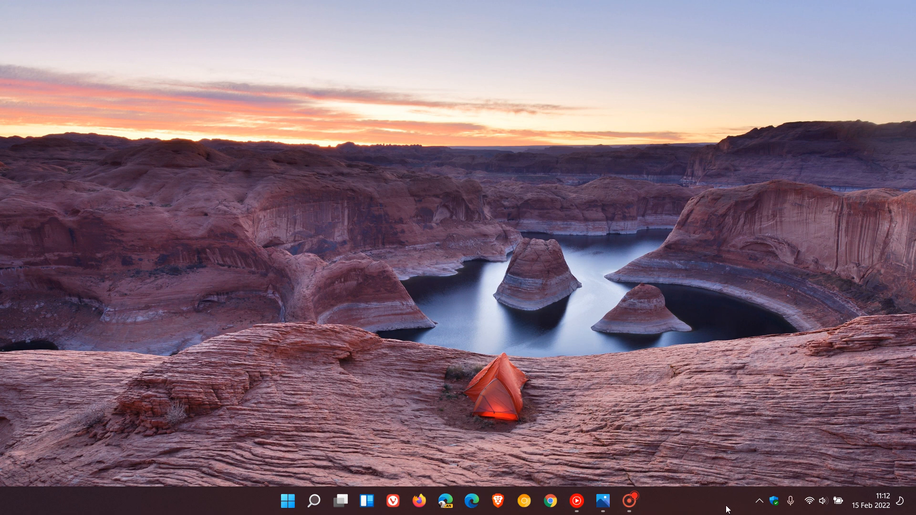
{"action": "mouse_move", "coordinate": [700, 469]}
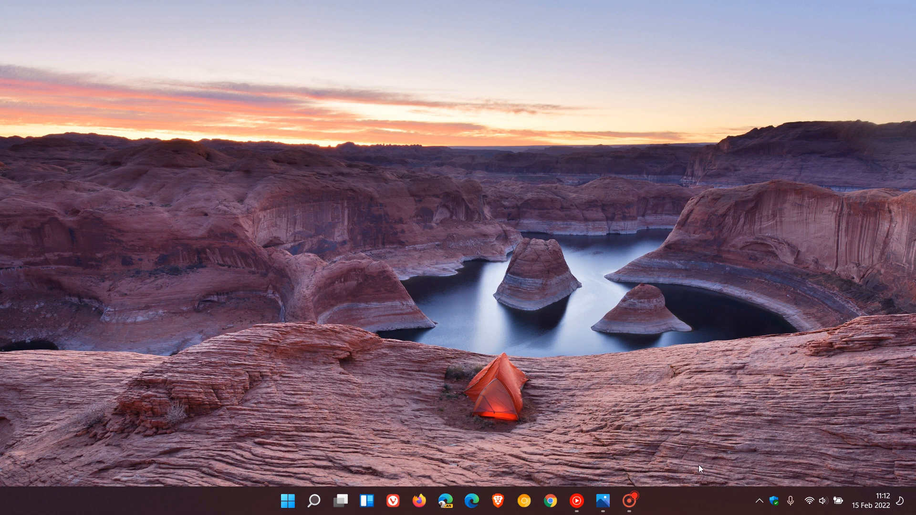
{"action": "mouse_move", "coordinate": [688, 423]}
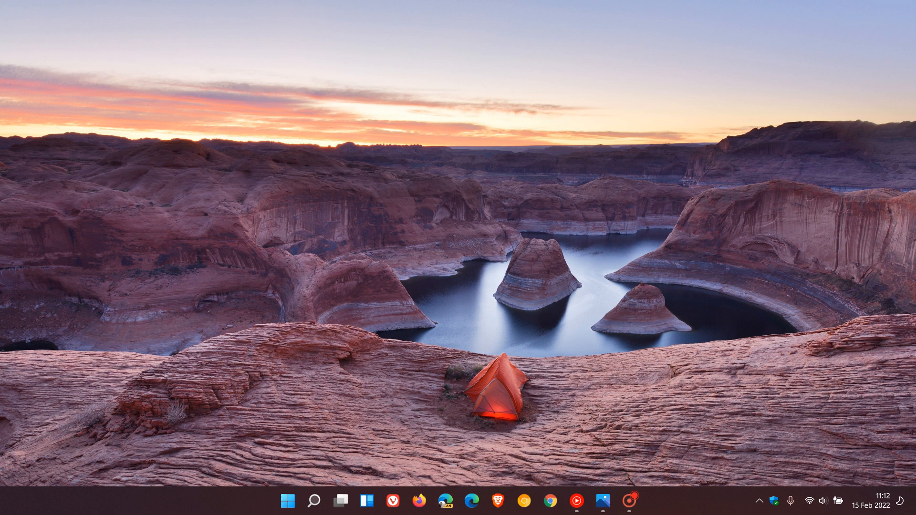
{"action": "mouse_move", "coordinate": [637, 357]}
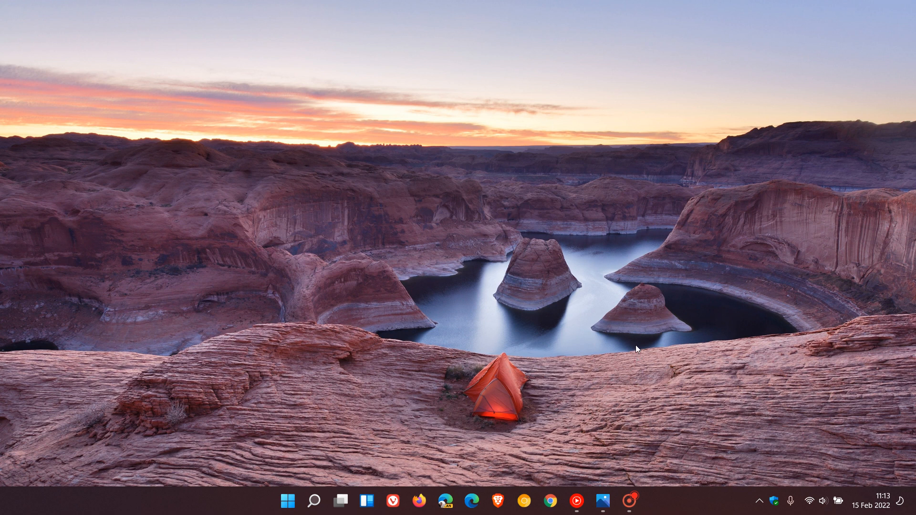
{"action": "left_click", "coordinate": [286, 501]}
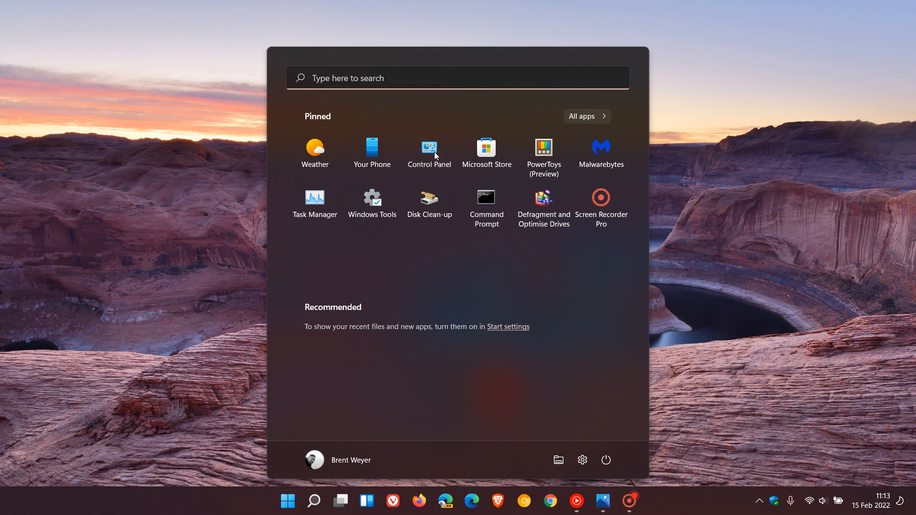
{"action": "left_click", "coordinate": [430, 147]}
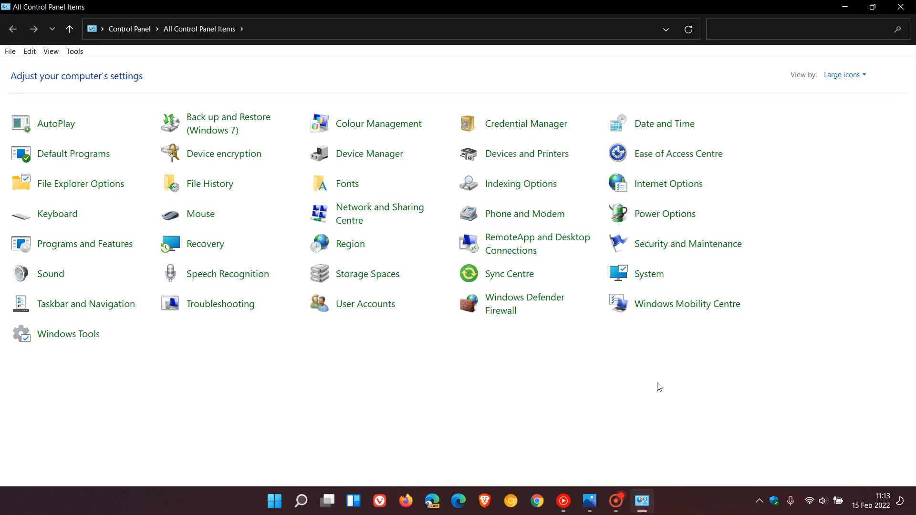
{"action": "mouse_move", "coordinate": [518, 377]}
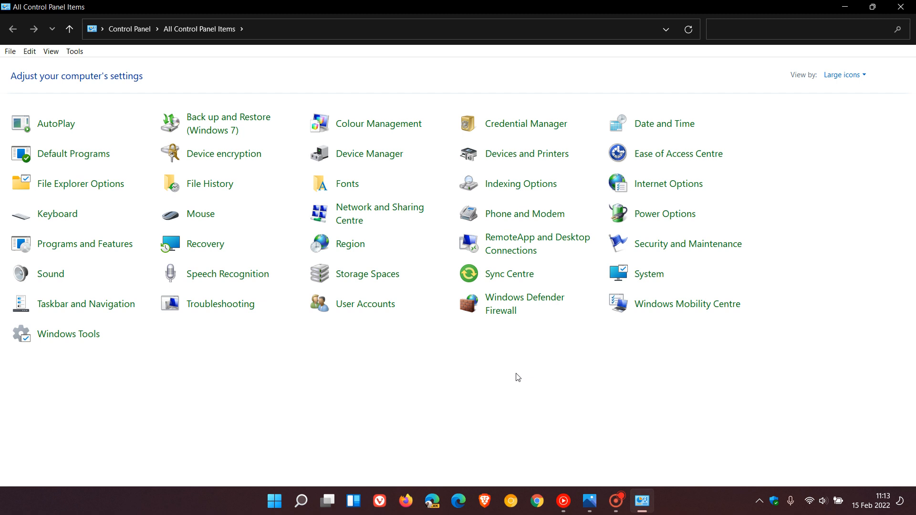
{"action": "mouse_move", "coordinate": [370, 277]}
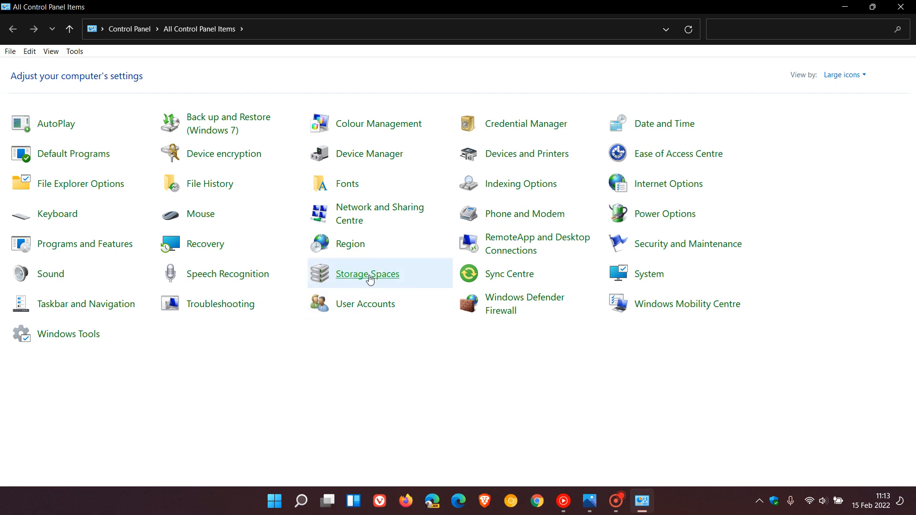
- Go to the Storage Spaces page from the All Control Panel Items list
{"action": "left_click", "coordinate": [367, 274]}
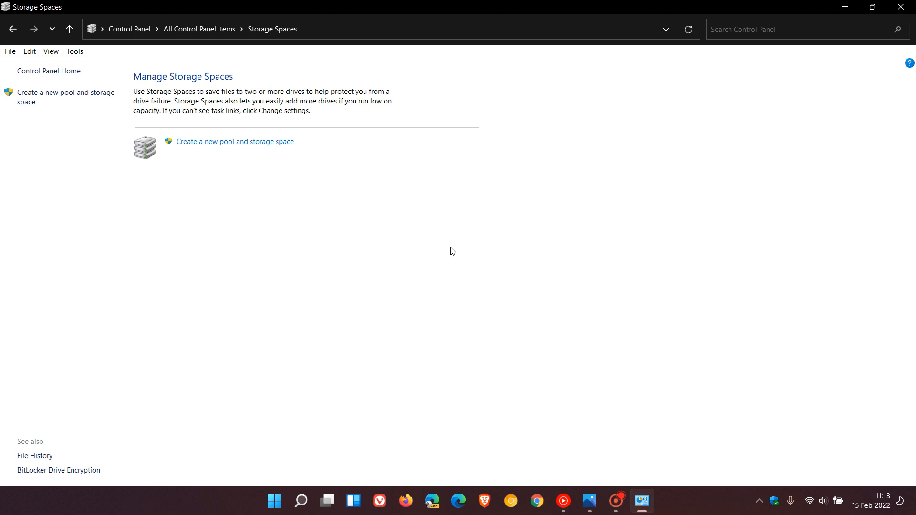
{"action": "mouse_move", "coordinate": [197, 97]}
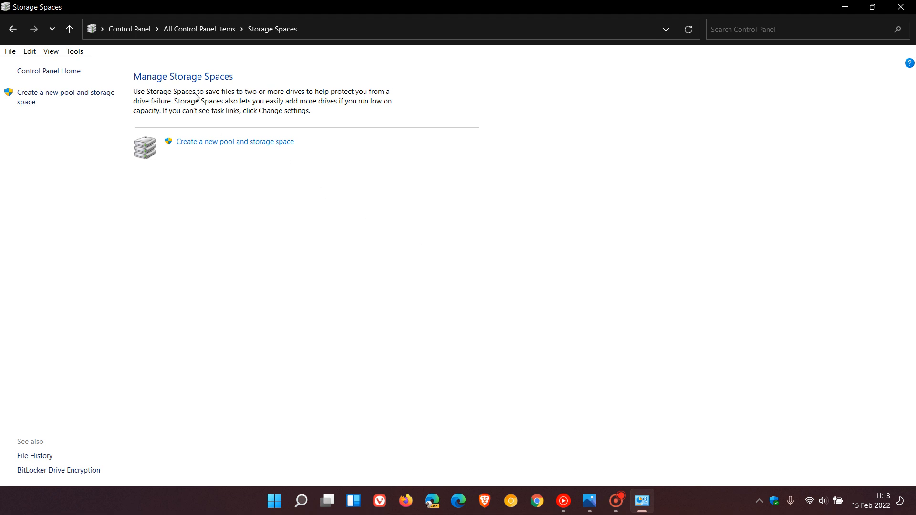
{"action": "mouse_move", "coordinate": [280, 95]}
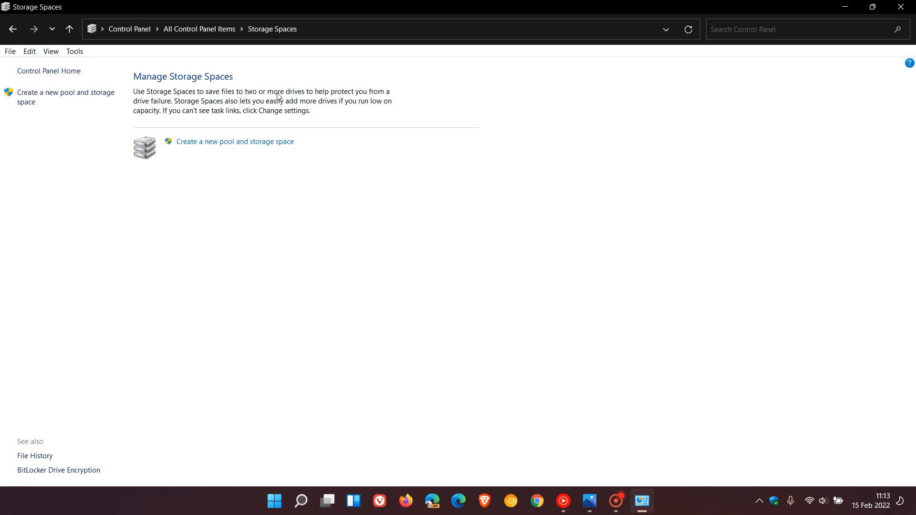
{"action": "mouse_move", "coordinate": [152, 115]}
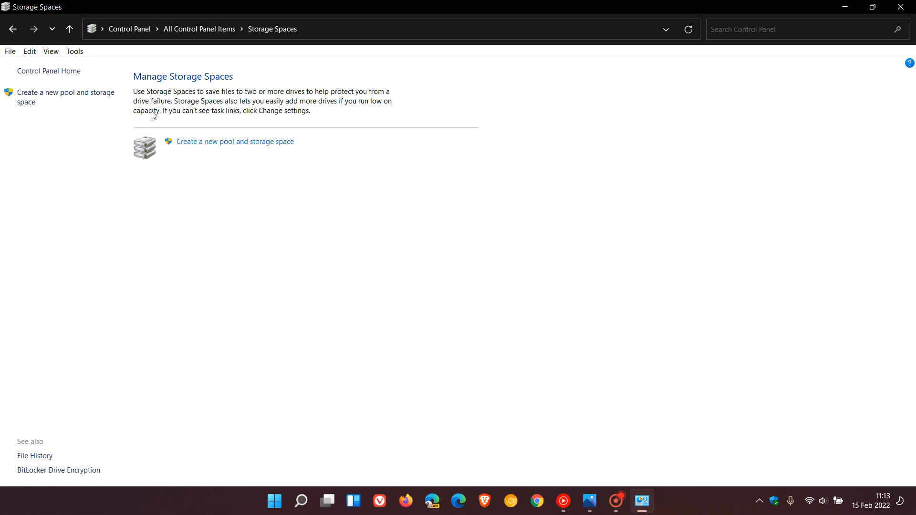
{"action": "mouse_move", "coordinate": [205, 110]}
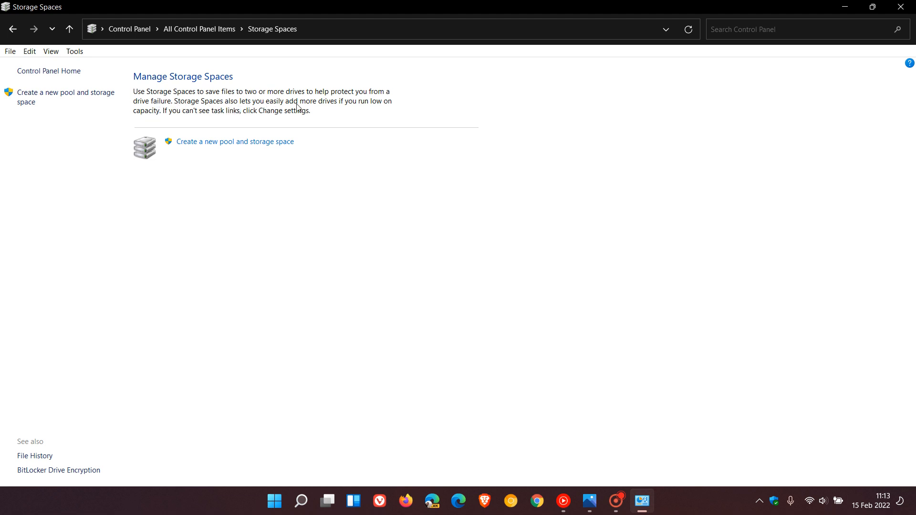
{"action": "mouse_move", "coordinate": [403, 226]}
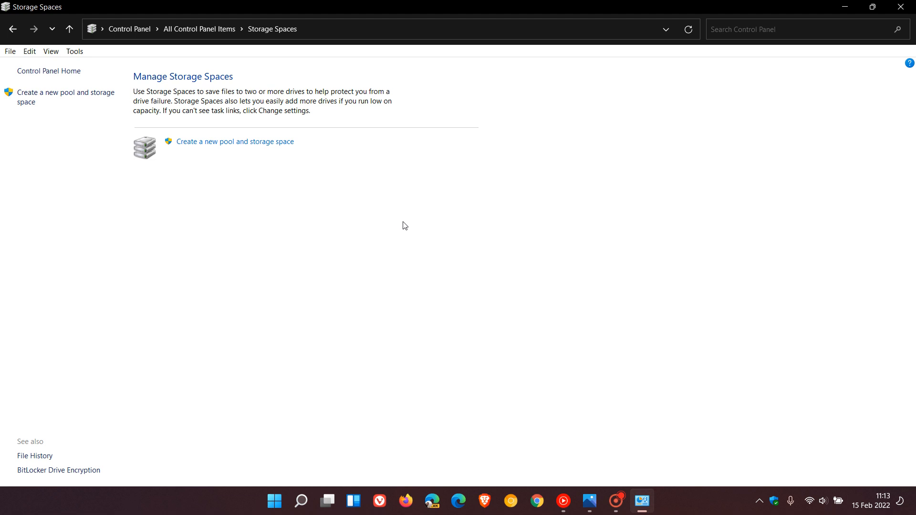
{"action": "mouse_move", "coordinate": [434, 239]}
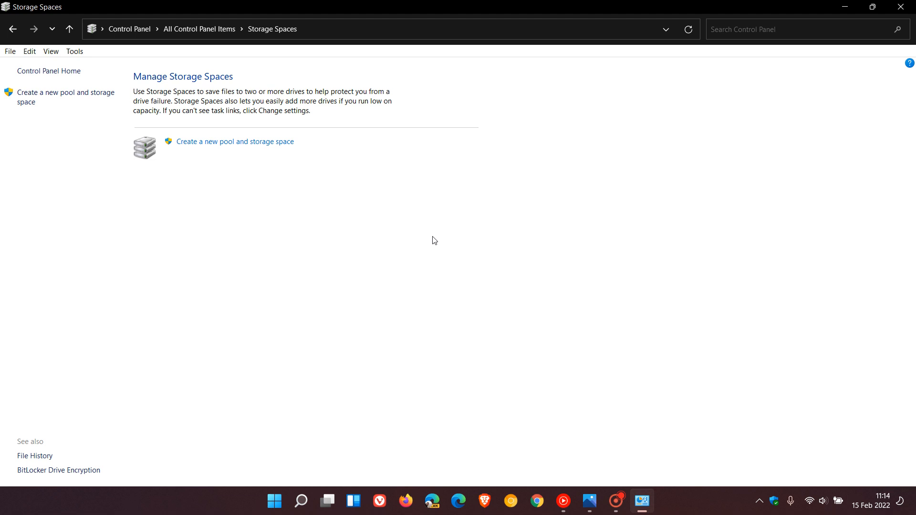
{"action": "mouse_move", "coordinate": [353, 232]}
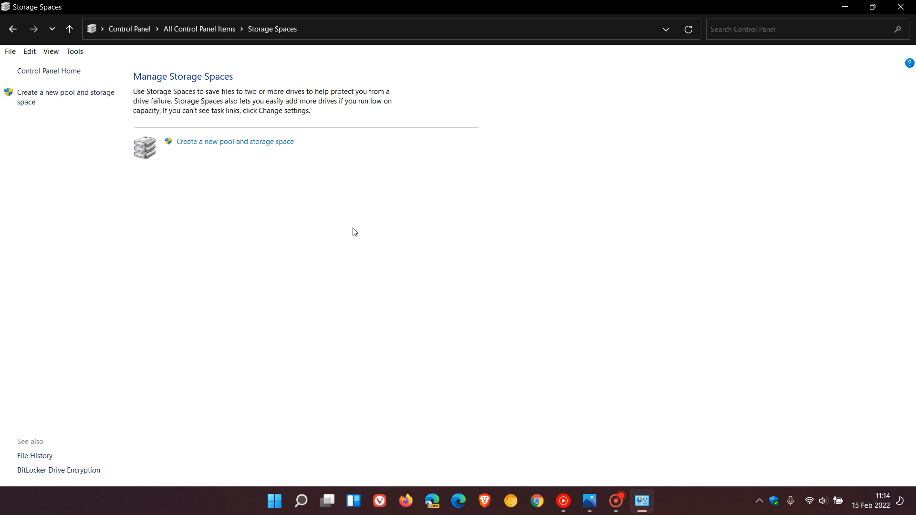
{"action": "mouse_move", "coordinate": [119, 94]}
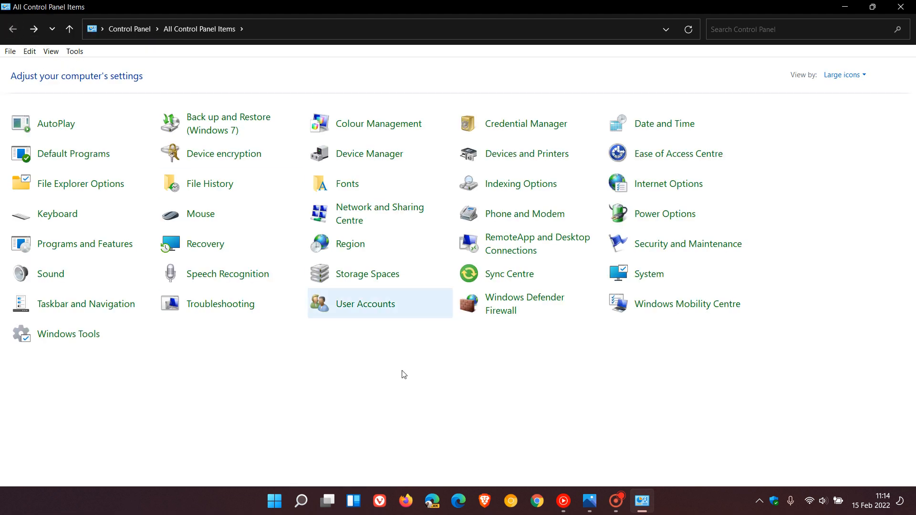
{"action": "mouse_move", "coordinate": [650, 422]}
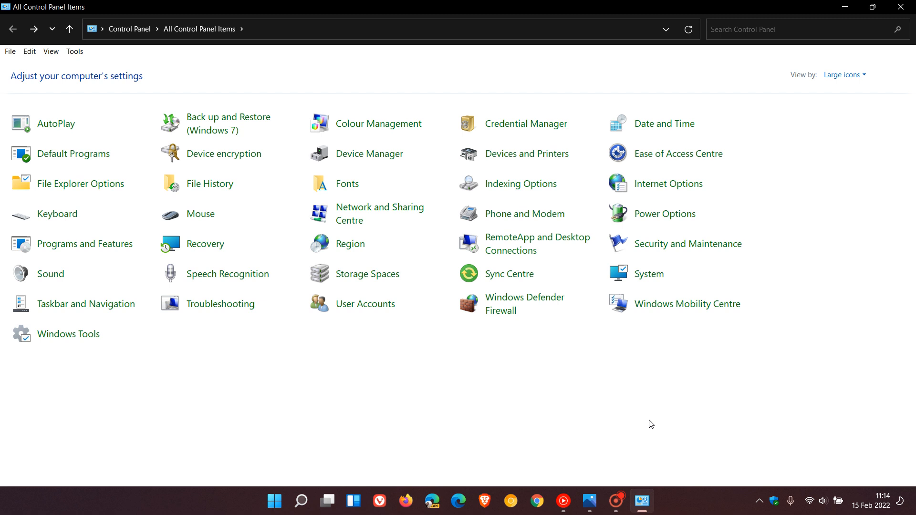
{"action": "mouse_move", "coordinate": [645, 419]}
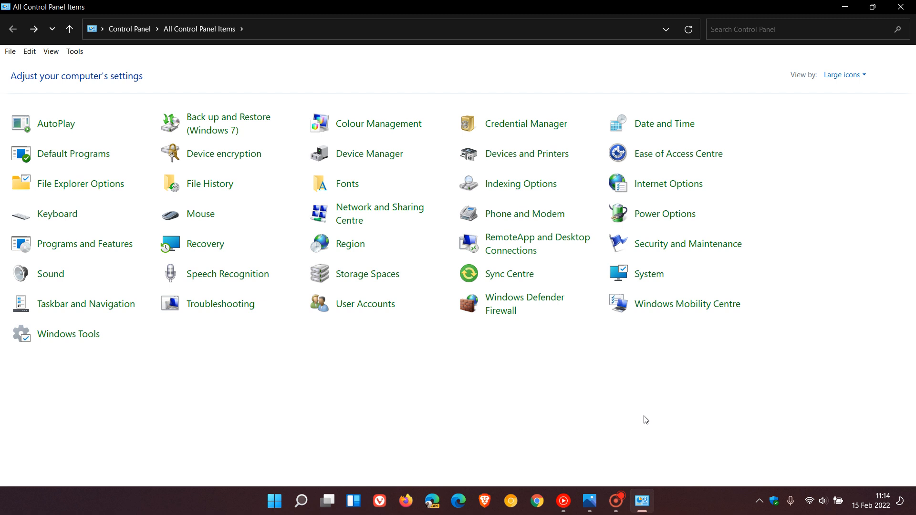
{"action": "mouse_move", "coordinate": [640, 414]}
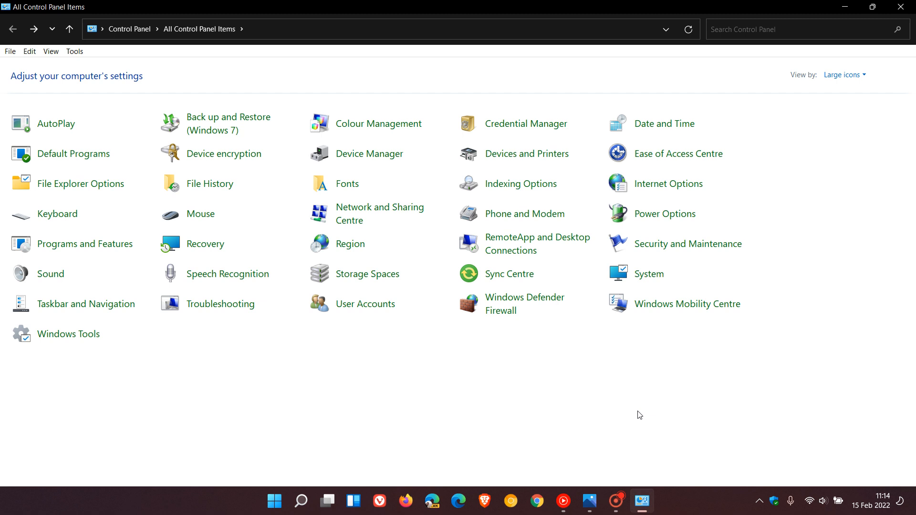
{"action": "mouse_move", "coordinate": [483, 396]}
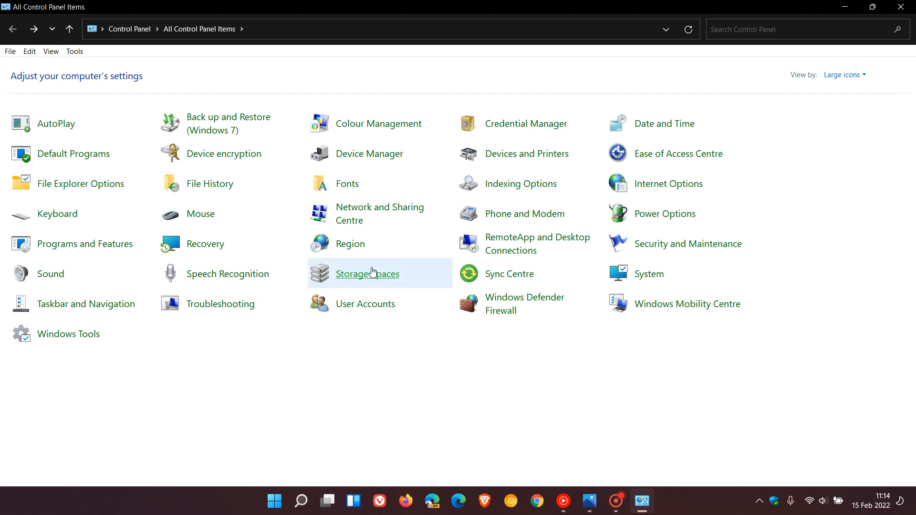
{"action": "mouse_move", "coordinate": [370, 280]}
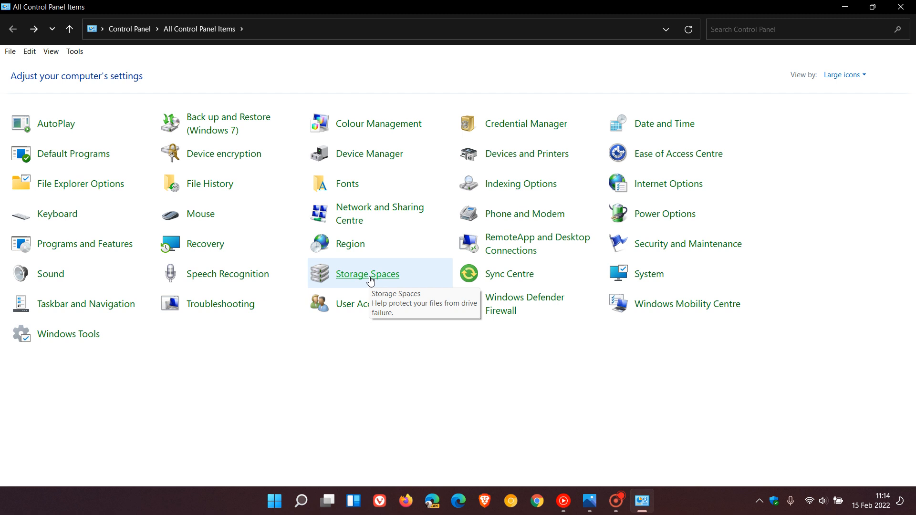
{"action": "mouse_move", "coordinate": [773, 361]}
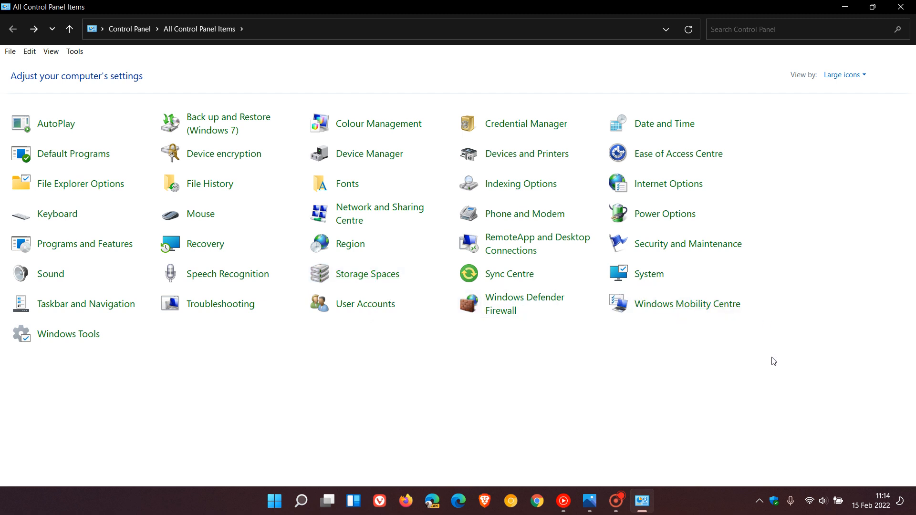
{"action": "mouse_move", "coordinate": [644, 438]}
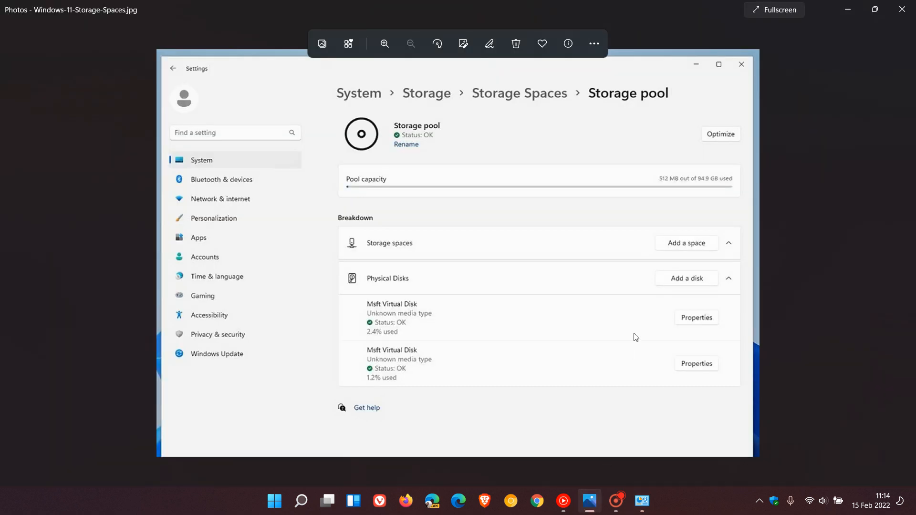
{"action": "mouse_move", "coordinate": [779, 14]}
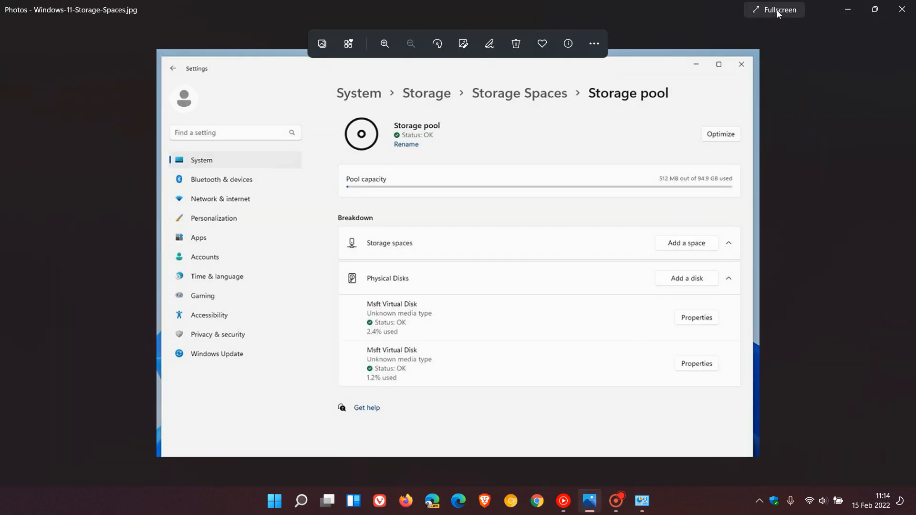
{"action": "left_click", "coordinate": [777, 9]}
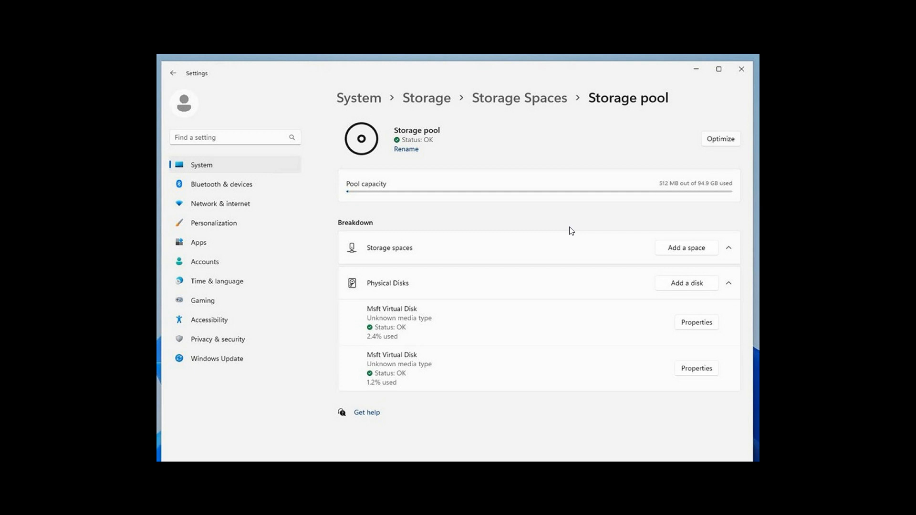
{"action": "mouse_move", "coordinate": [563, 221]}
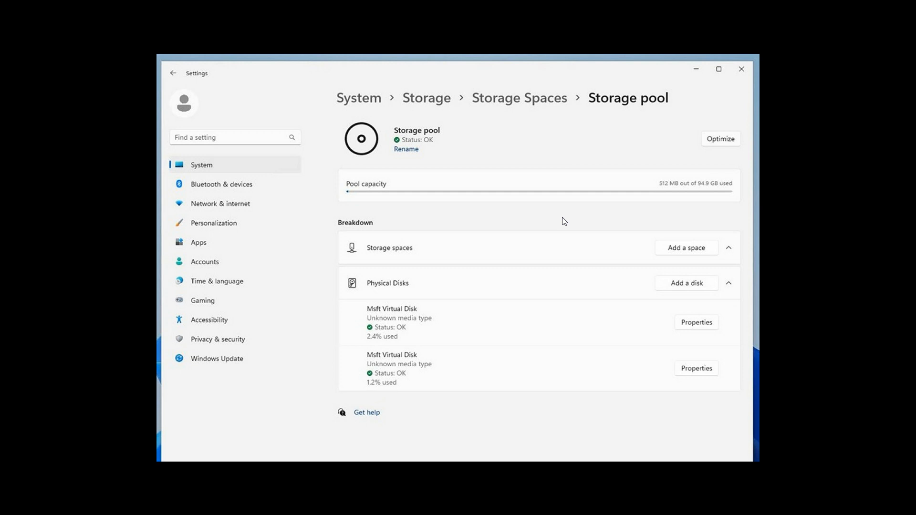
{"action": "mouse_move", "coordinate": [426, 128]}
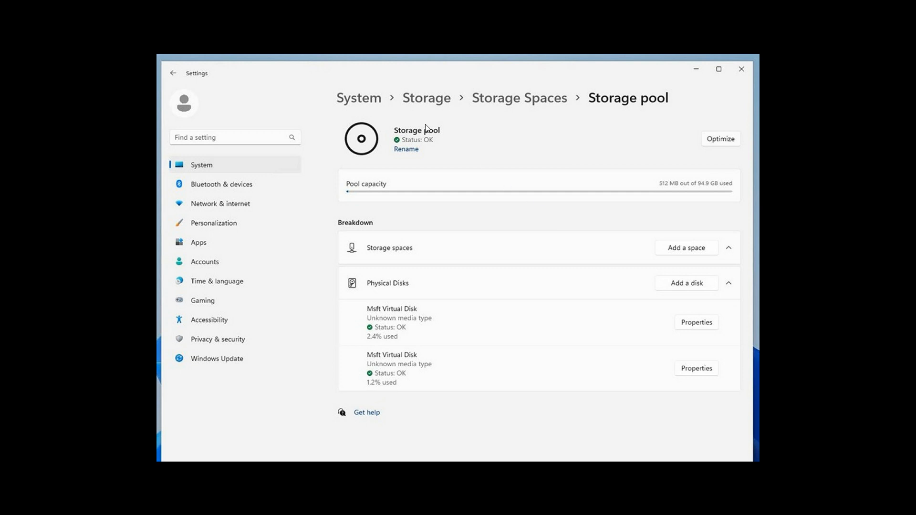
{"action": "mouse_move", "coordinate": [664, 109]}
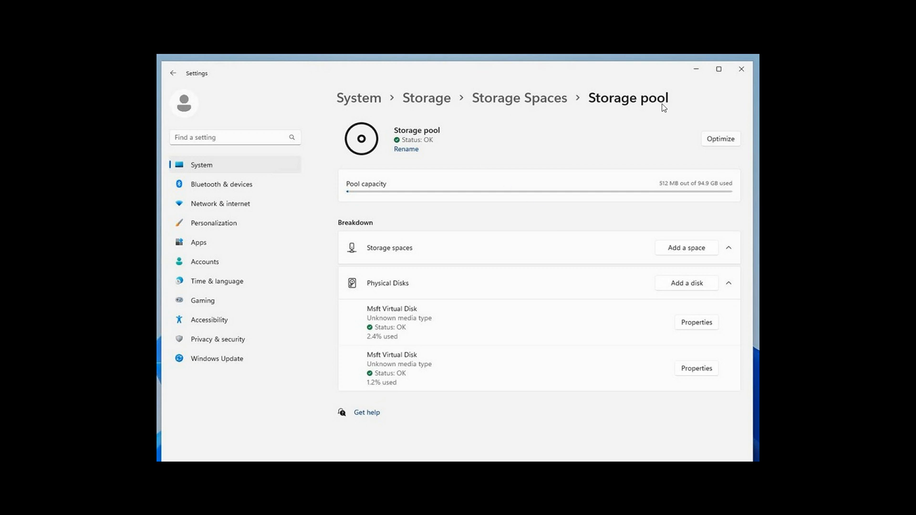
{"action": "mouse_move", "coordinate": [524, 194]}
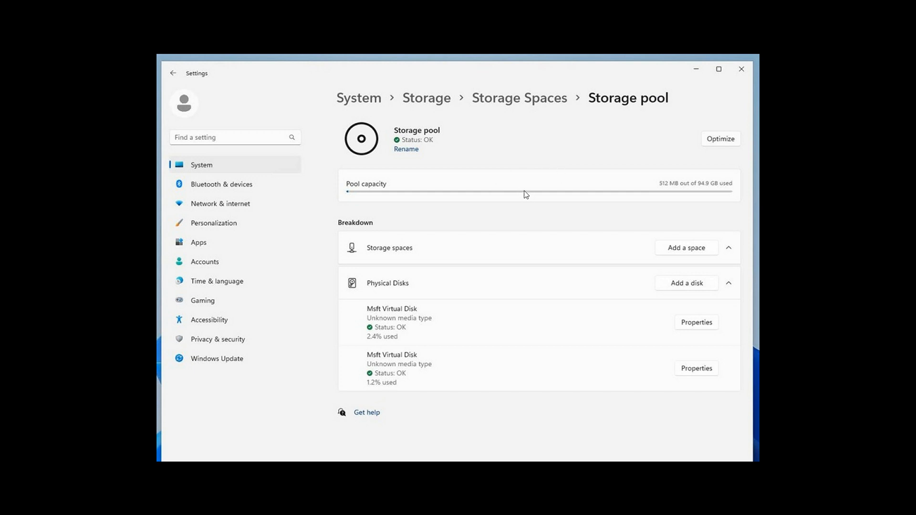
{"action": "mouse_move", "coordinate": [670, 254]}
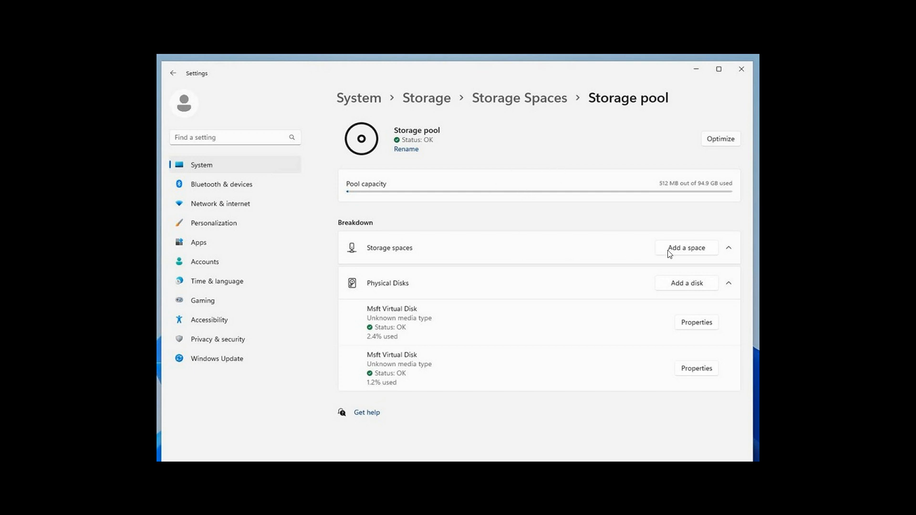
{"action": "mouse_move", "coordinate": [664, 288]}
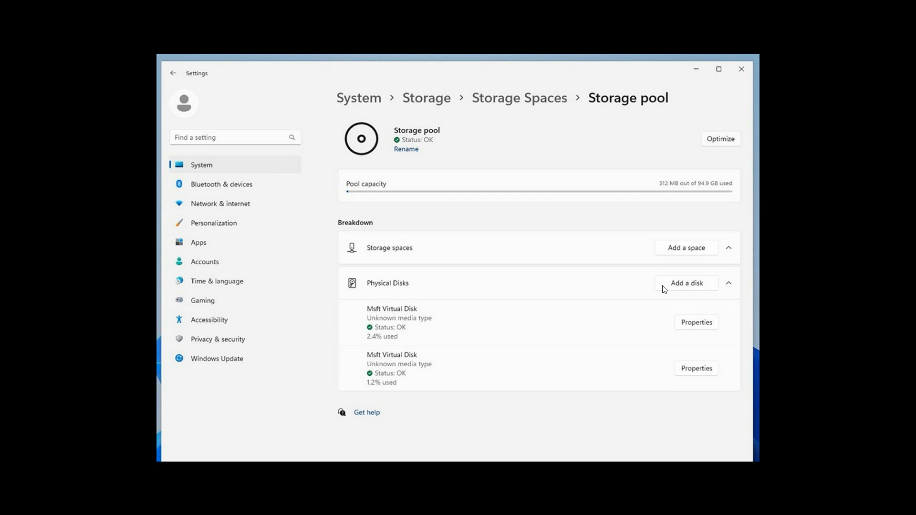
{"action": "mouse_move", "coordinate": [536, 370]}
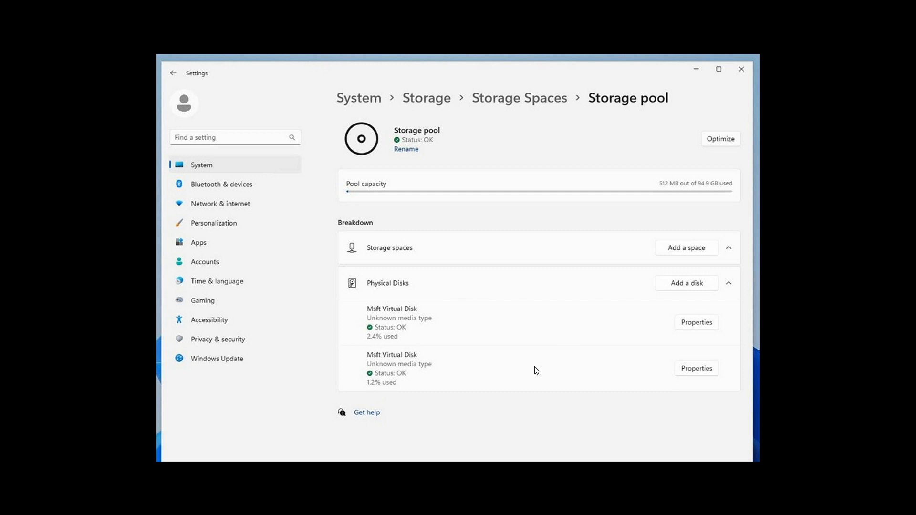
{"action": "mouse_move", "coordinate": [508, 357]}
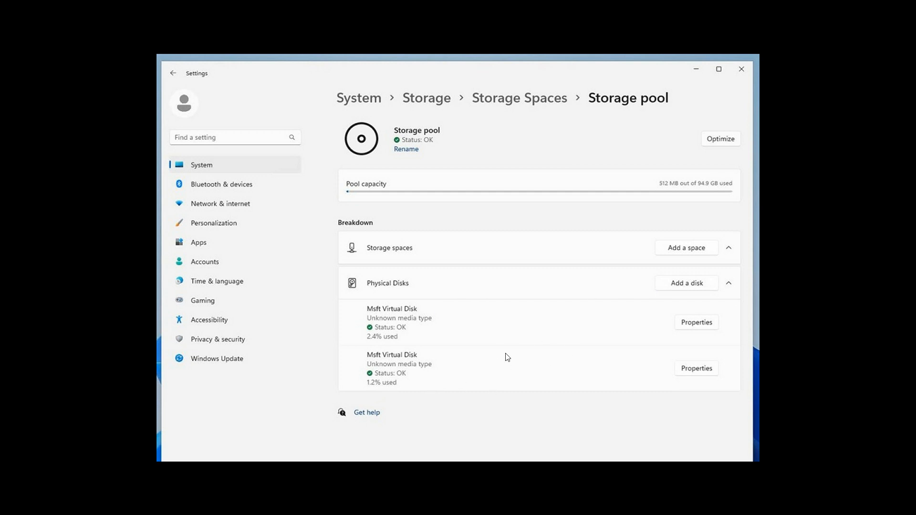
{"action": "mouse_move", "coordinate": [466, 331]}
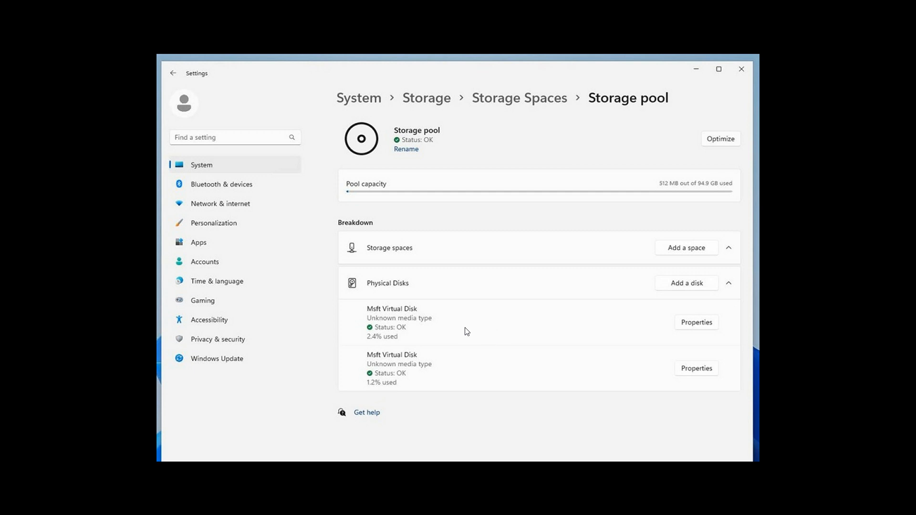
{"action": "mouse_move", "coordinate": [469, 333]}
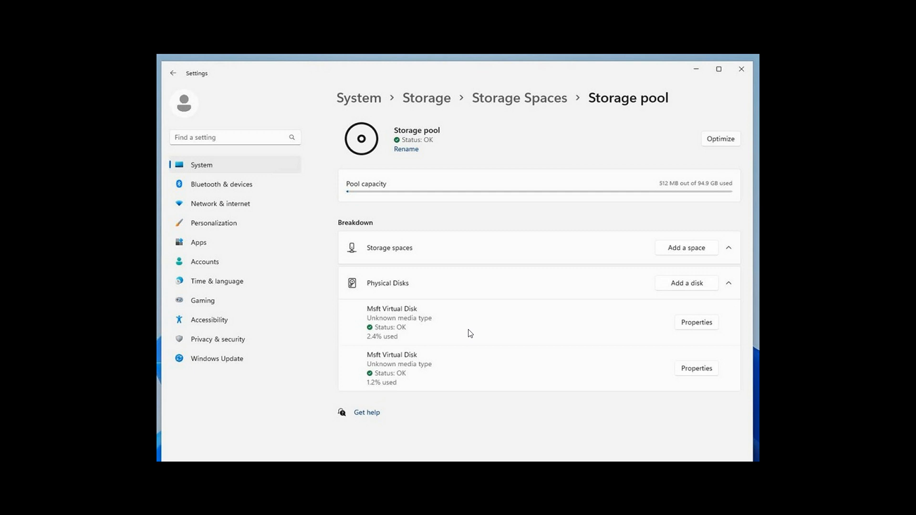
{"action": "mouse_move", "coordinate": [568, 303]}
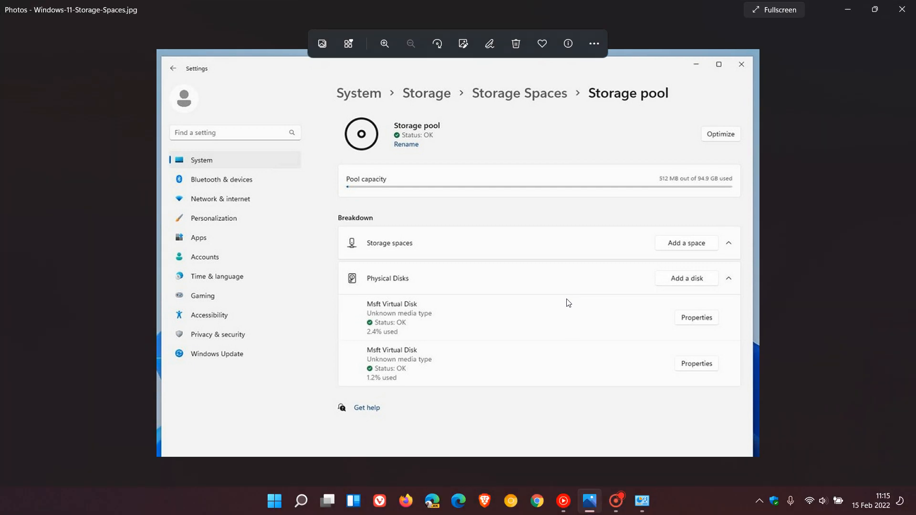
- Restore the Control Panel window from the taskbar, then minimise it to show the desktop
{"action": "left_click", "coordinate": [641, 500]}
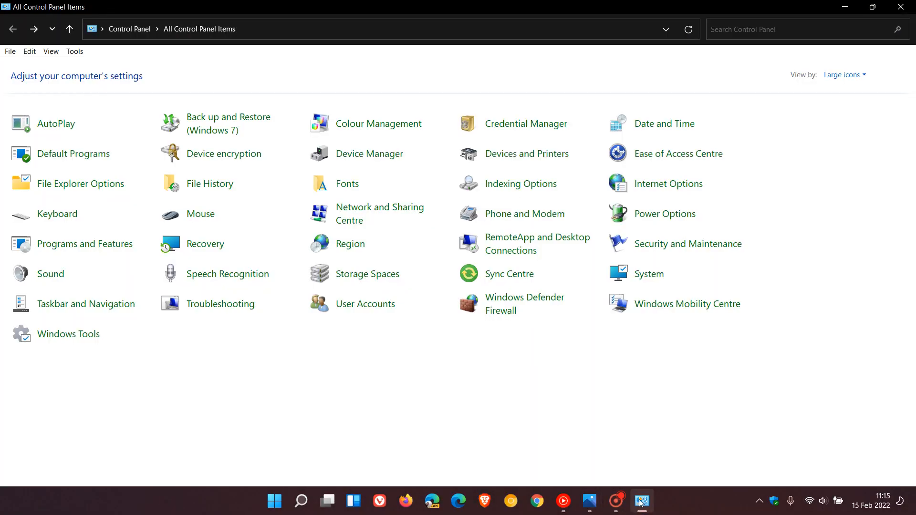
{"action": "mouse_move", "coordinate": [357, 281]}
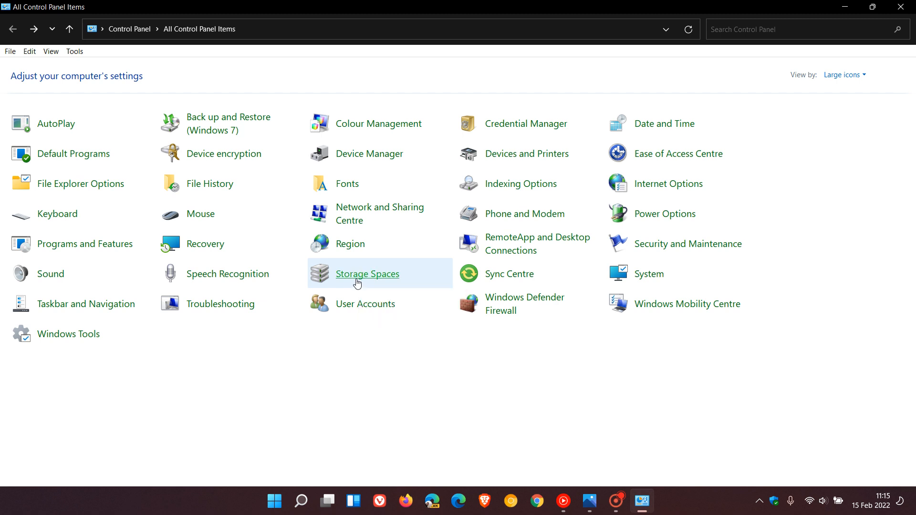
{"action": "mouse_move", "coordinate": [641, 461]}
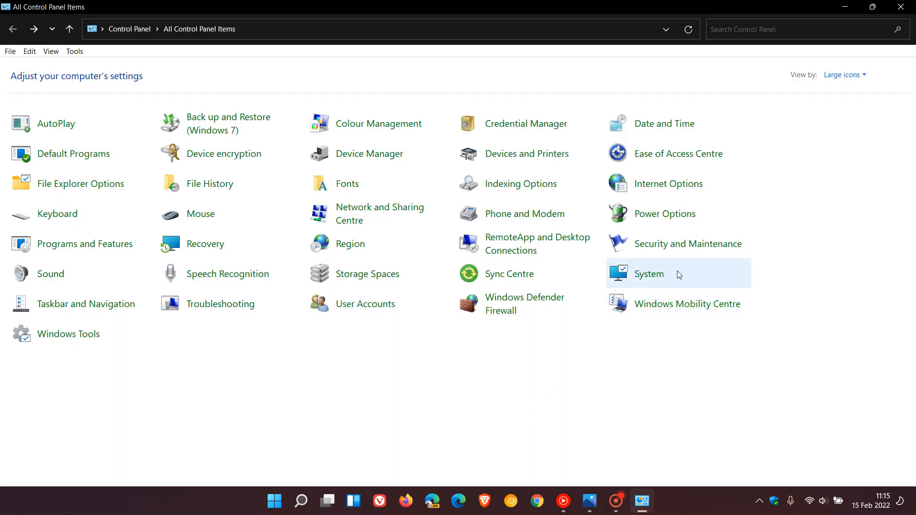
{"action": "mouse_move", "coordinate": [651, 278]}
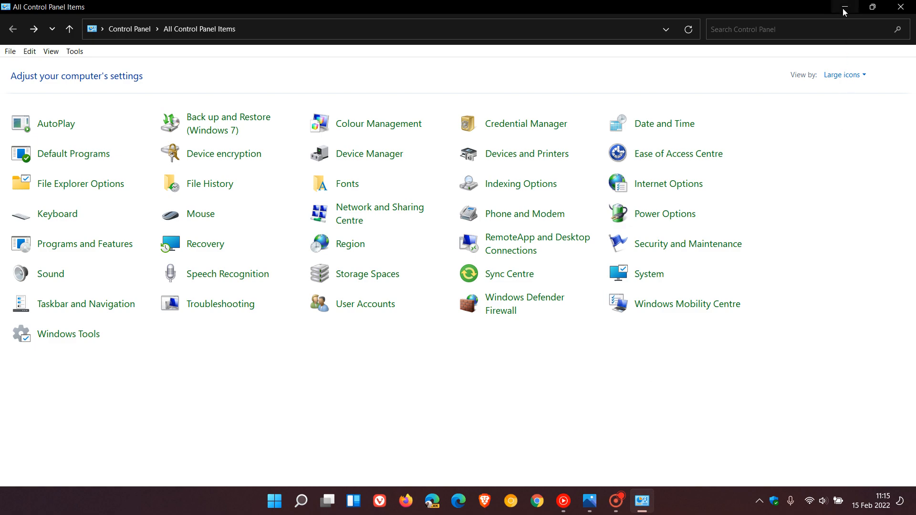
{"action": "left_click", "coordinate": [843, 6]}
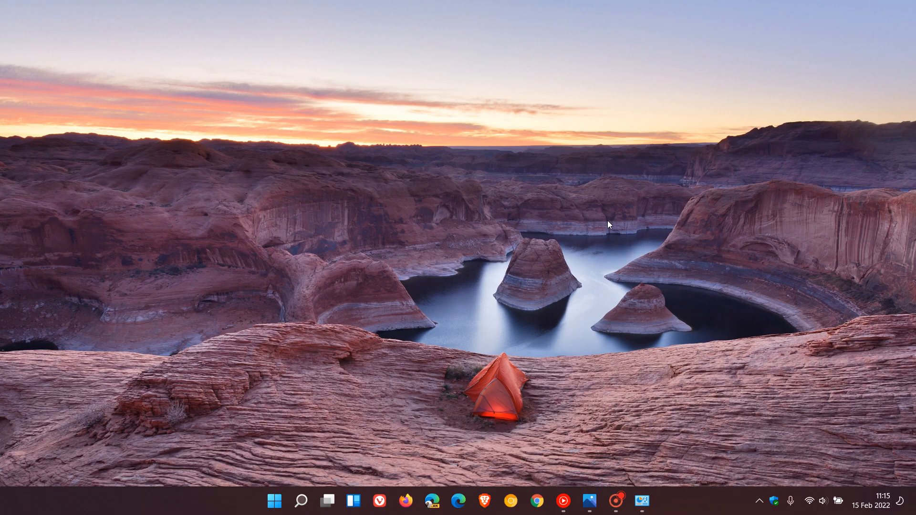